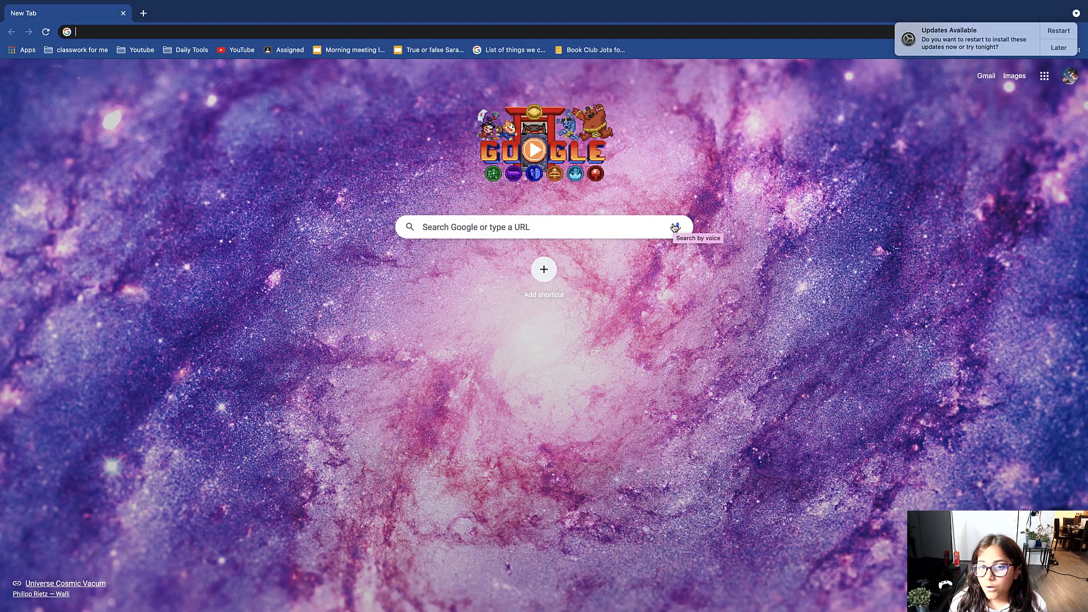
Step: Show the Classwork list for the spanish class 2021 end of the year class
click(82, 50)
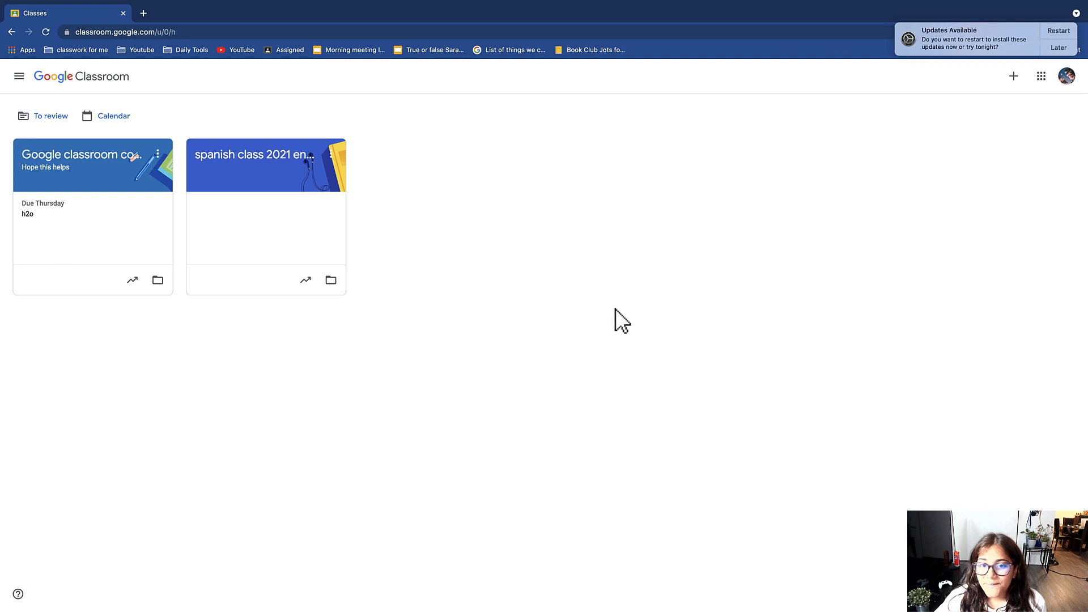
click(254, 165)
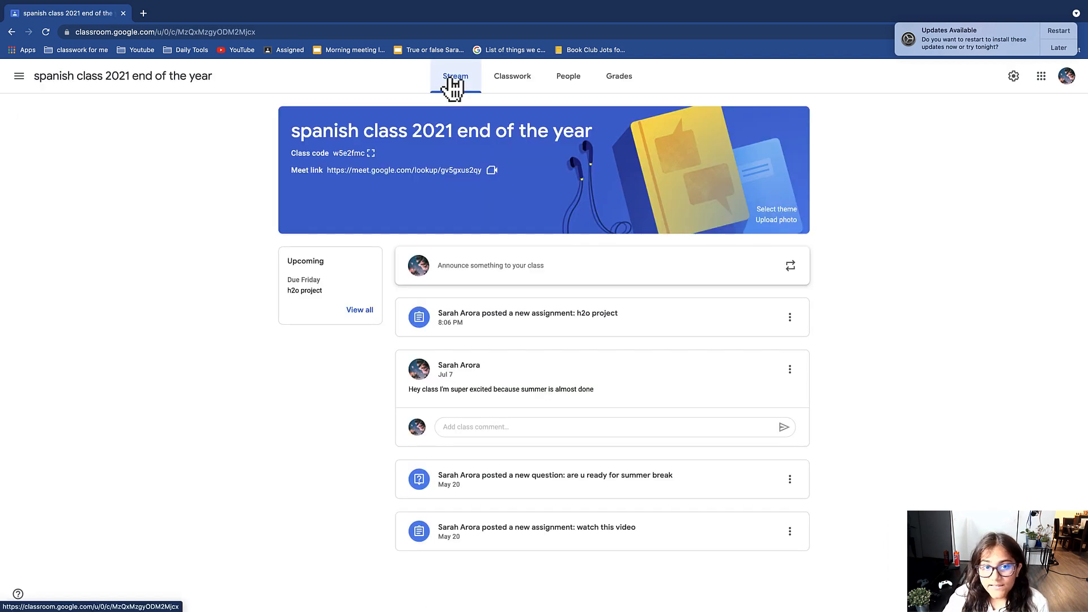
click(511, 76)
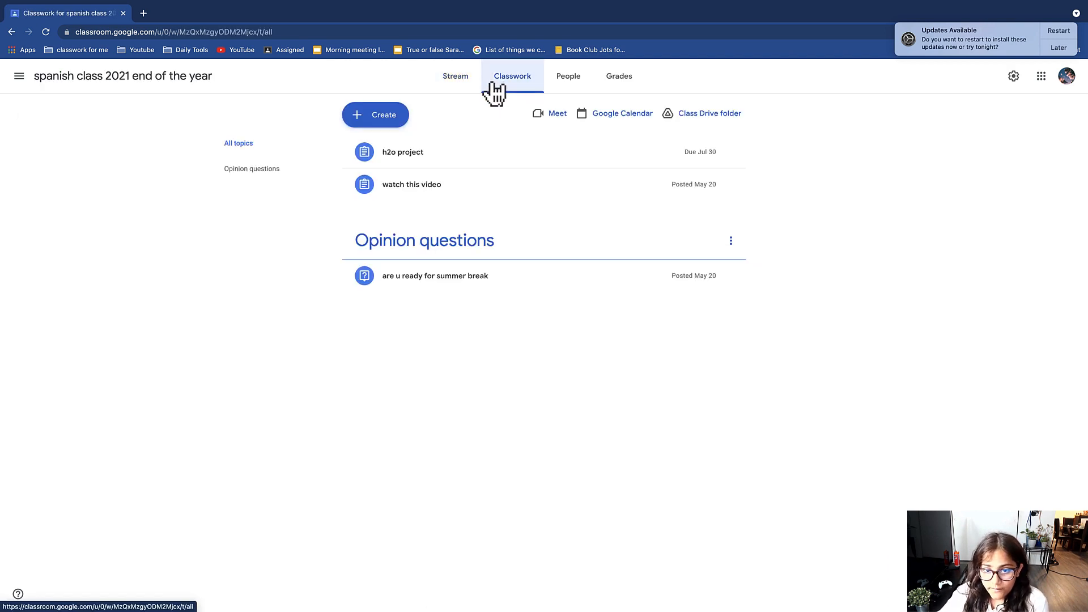
mouse_move(606, 127)
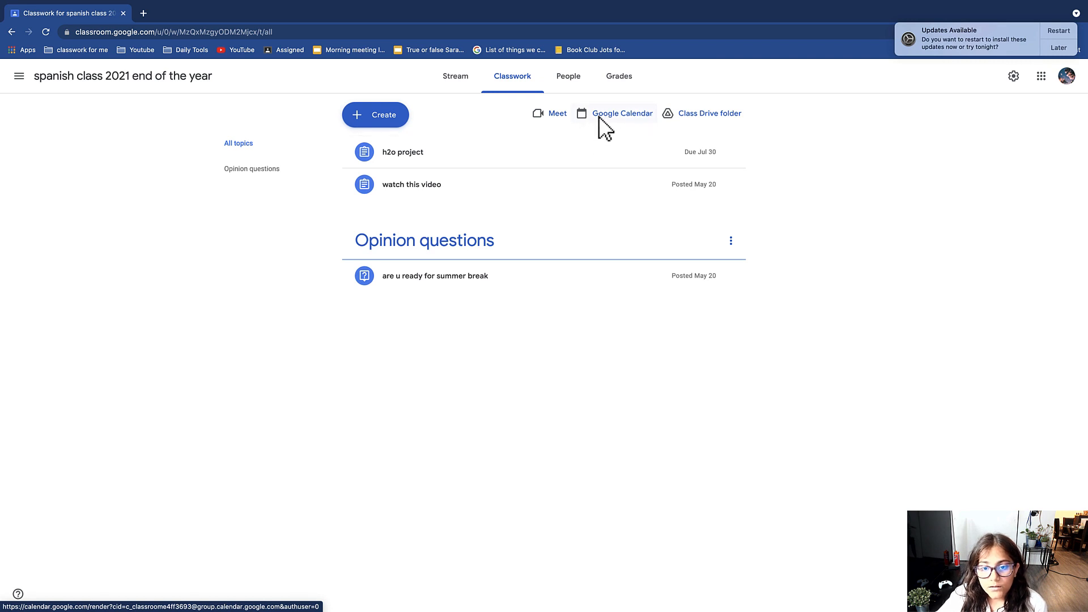
mouse_move(644, 134)
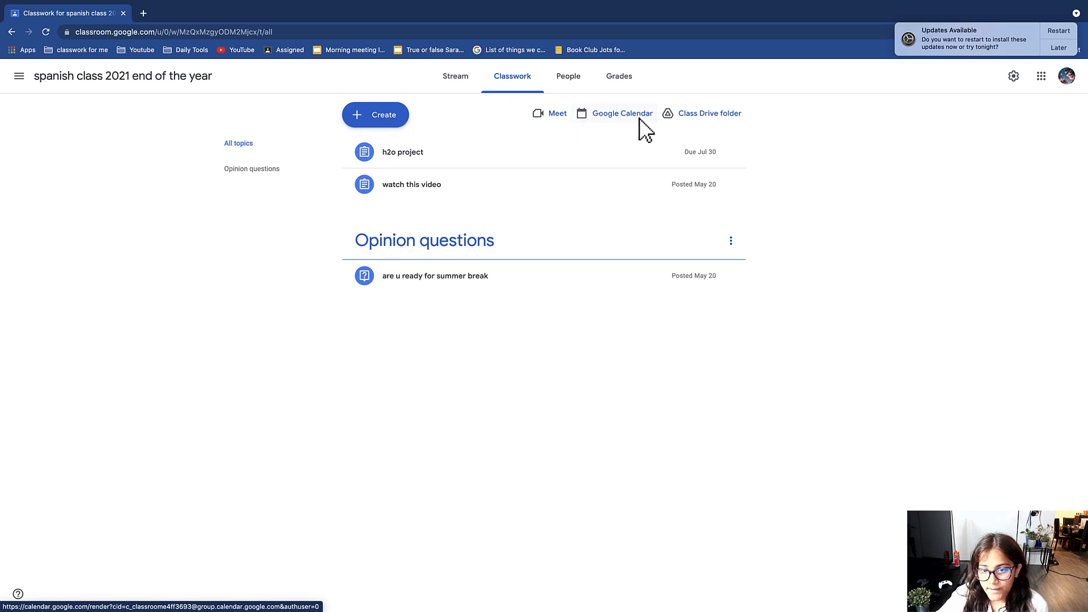
Step: Go to the class's Google Calendar in July 2021 month view
click(622, 112)
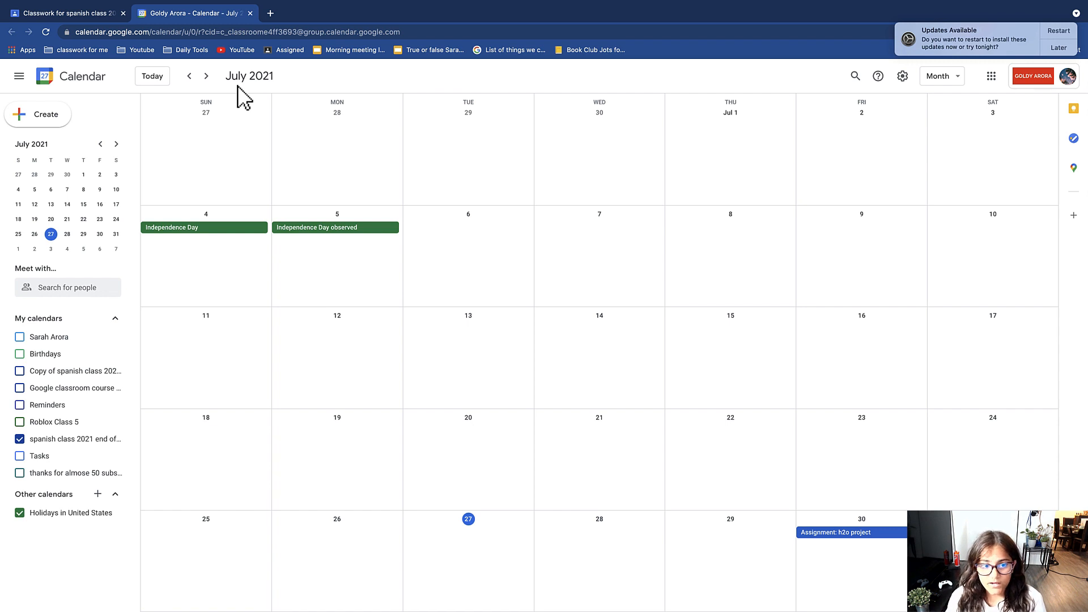
mouse_move(199, 242)
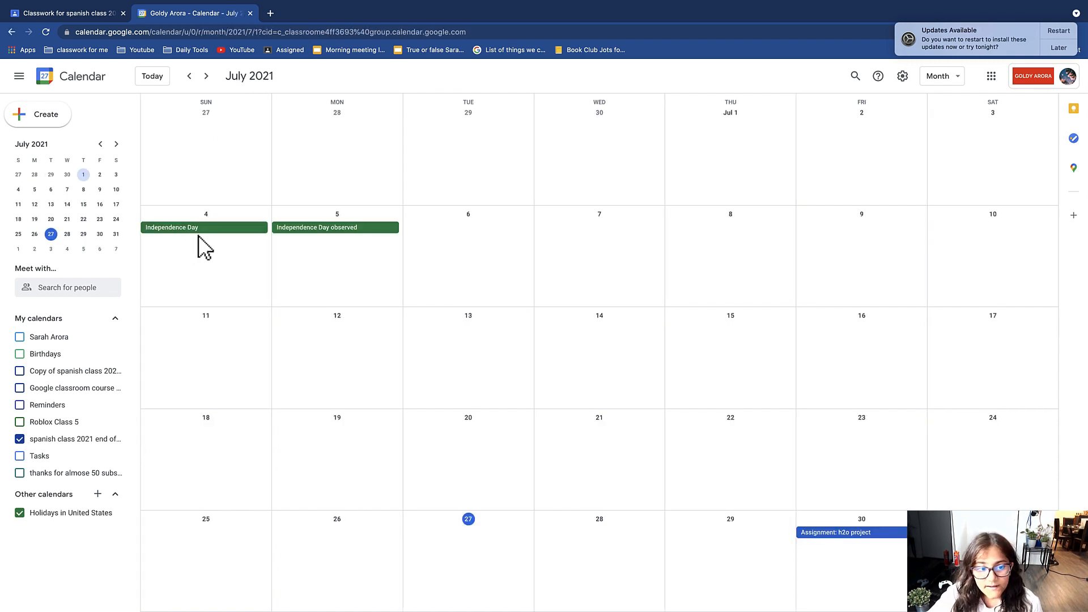
mouse_move(402, 261)
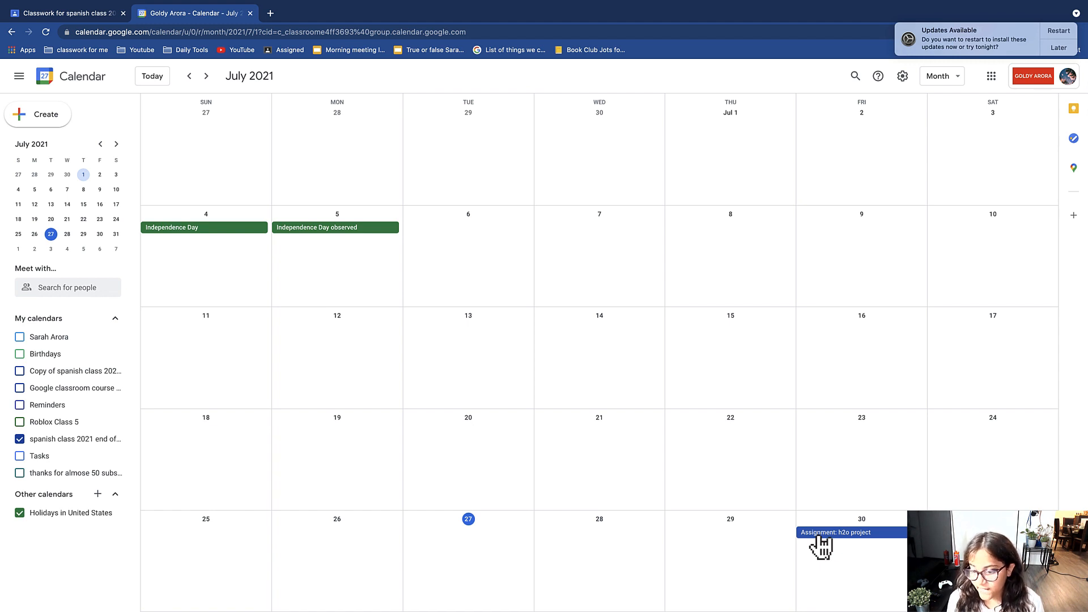
mouse_move(469, 547)
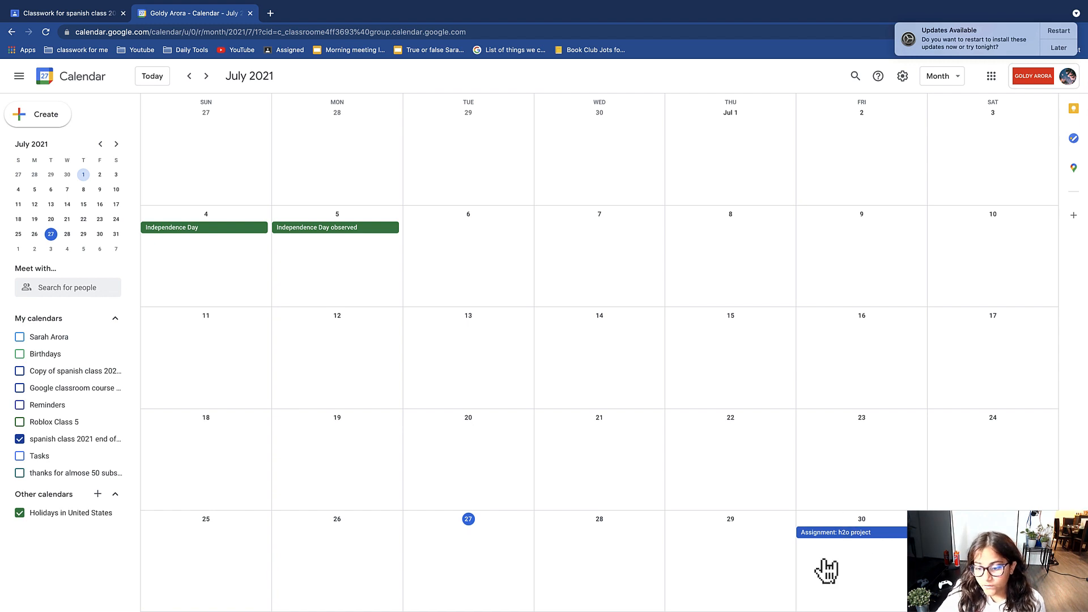
Step: View the h2o project assignment on Friday, July 30 and peek at its More options menu
click(851, 532)
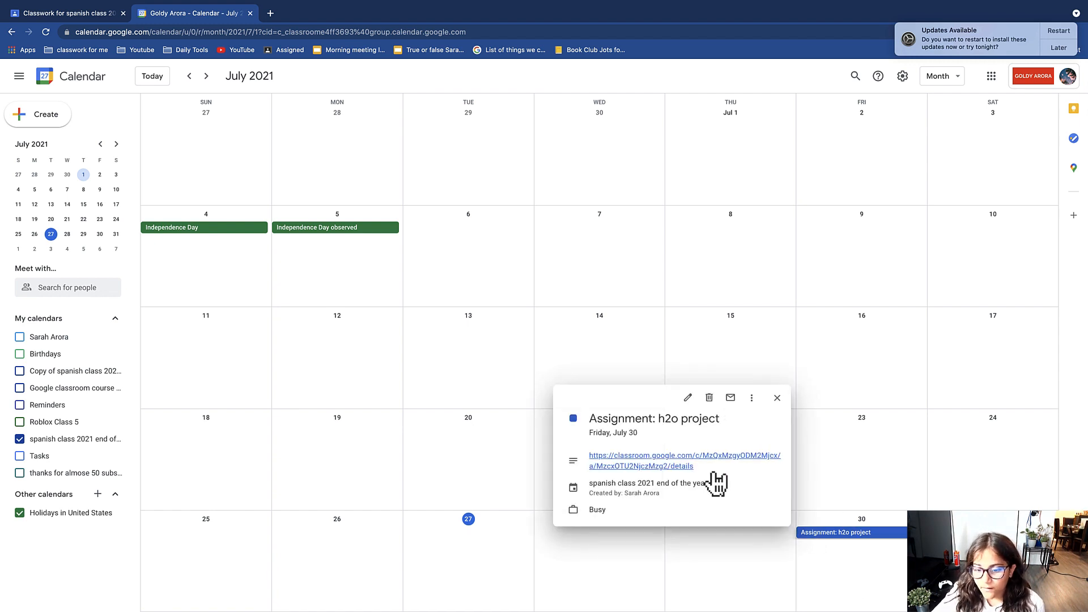
mouse_move(603, 447)
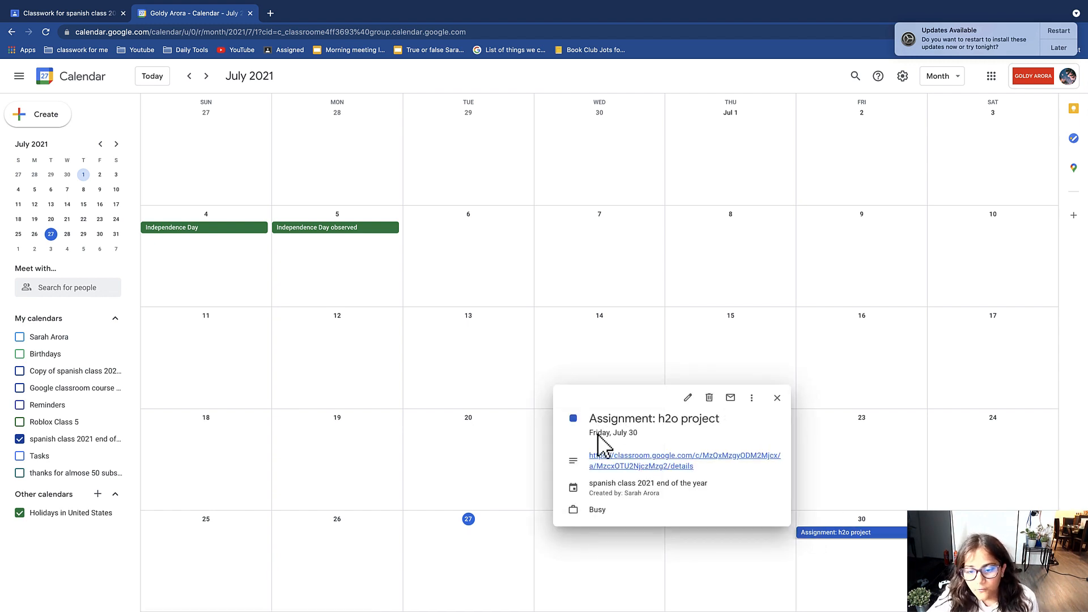
mouse_move(623, 432)
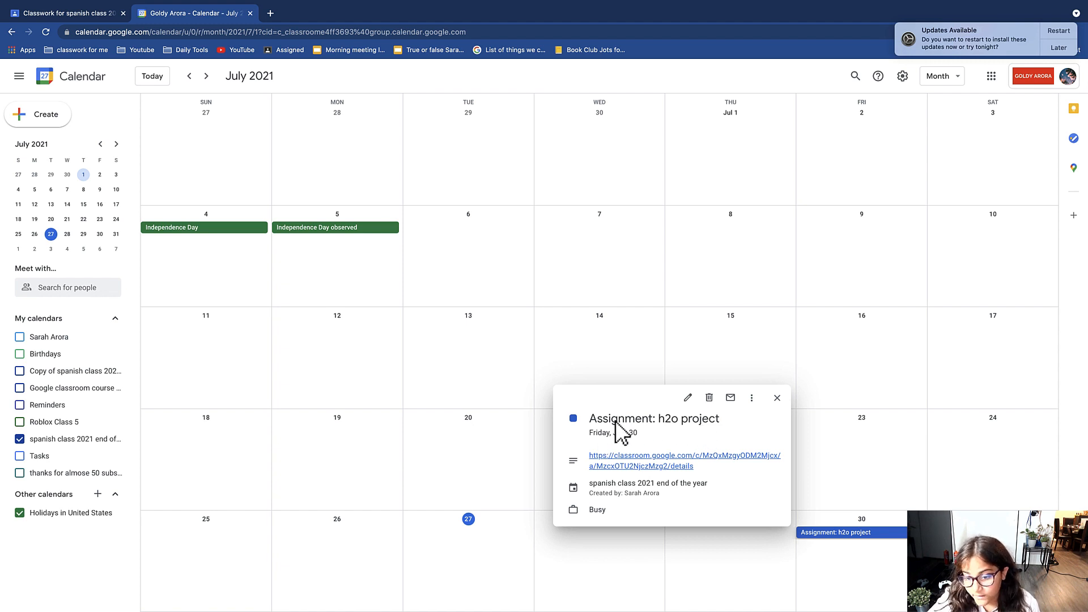
mouse_move(688, 398)
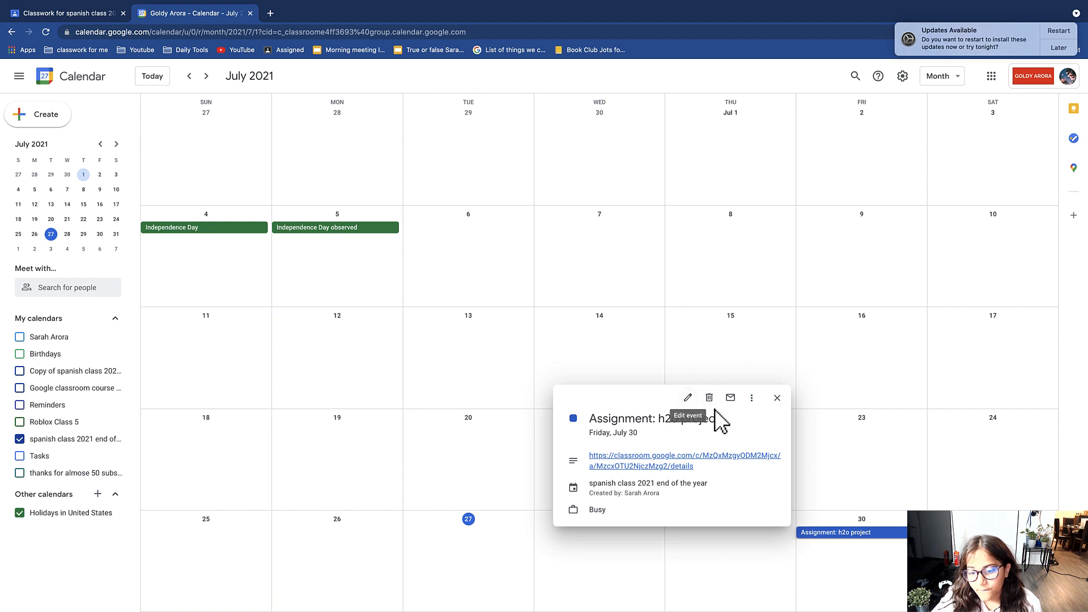
mouse_move(730, 398)
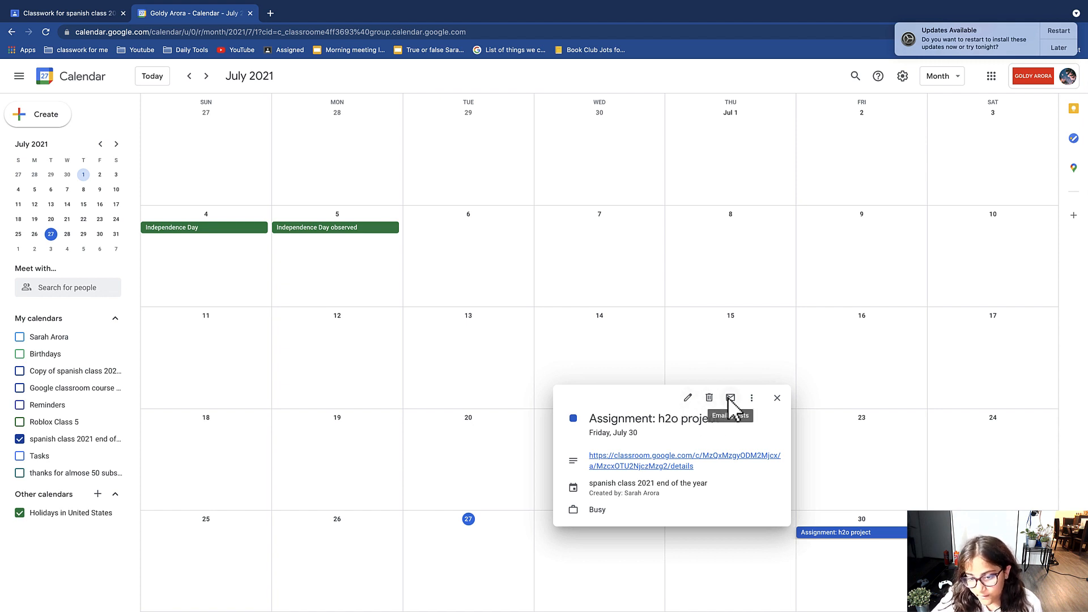
click(752, 398)
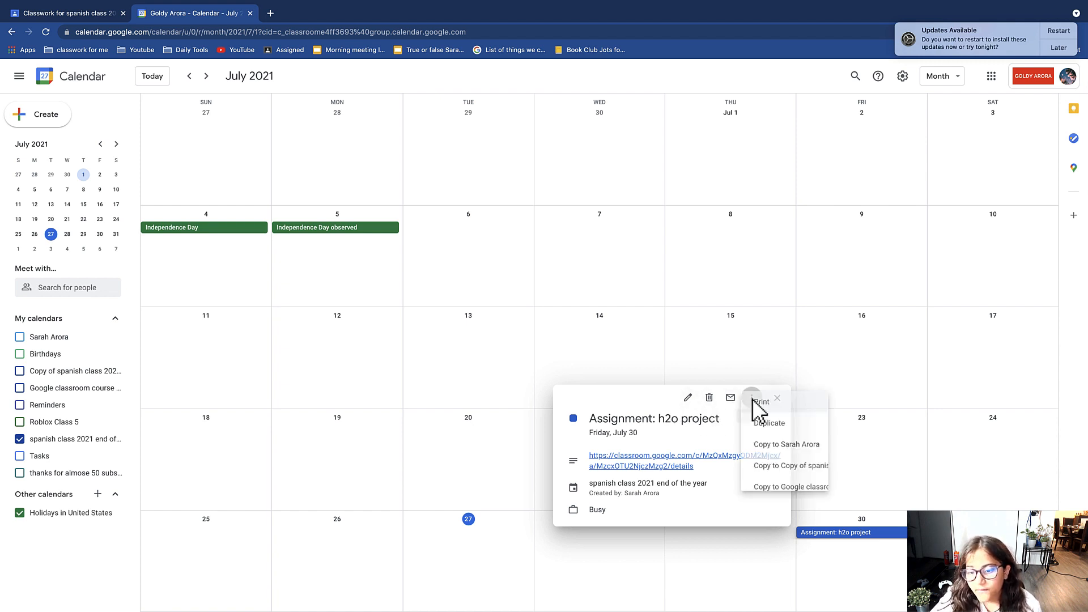
click(764, 398)
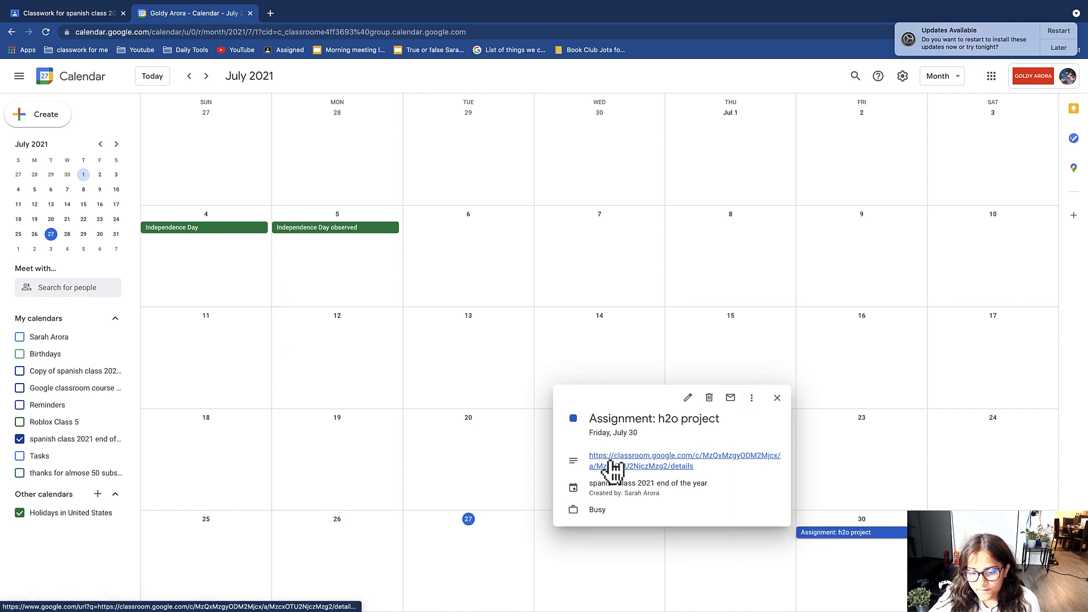
click(624, 460)
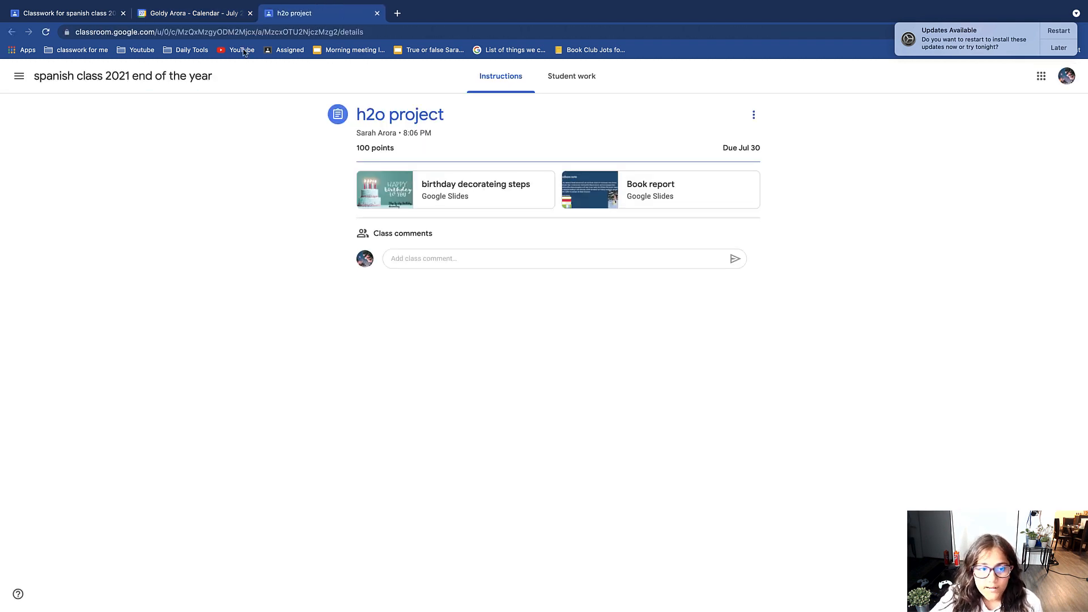
click(188, 12)
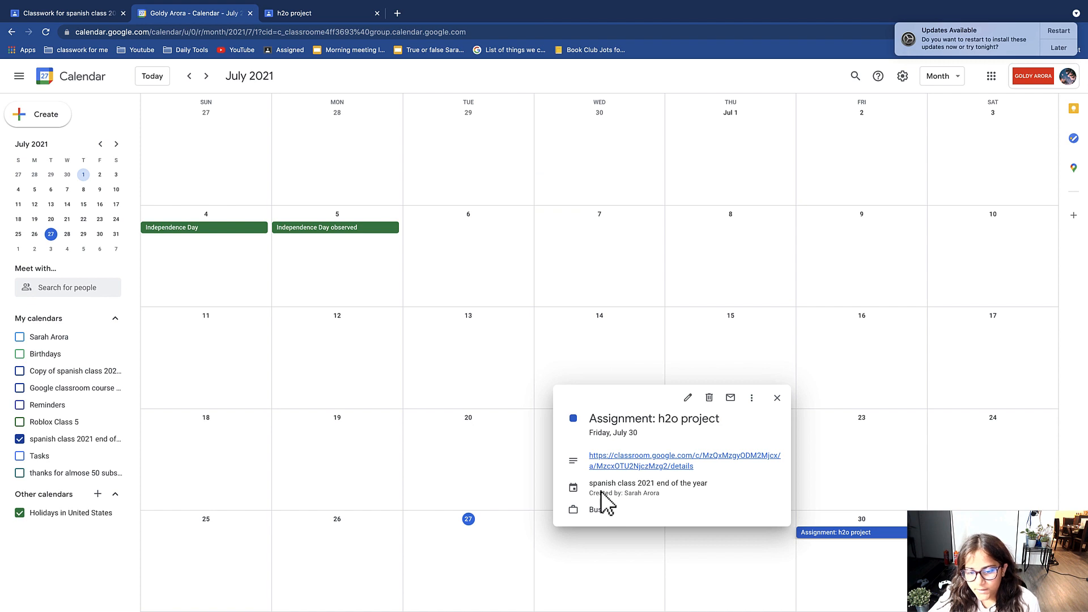
mouse_move(629, 522)
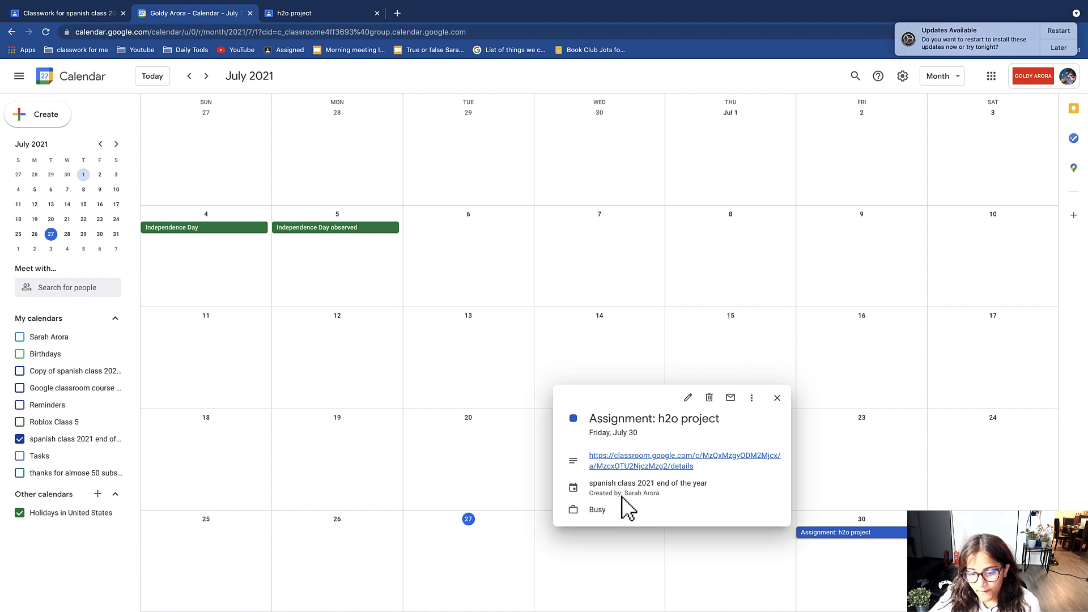
Step: Draft an all-day event 'H2O project coming up tomorrow' on Thursday, July 29
click(776, 398)
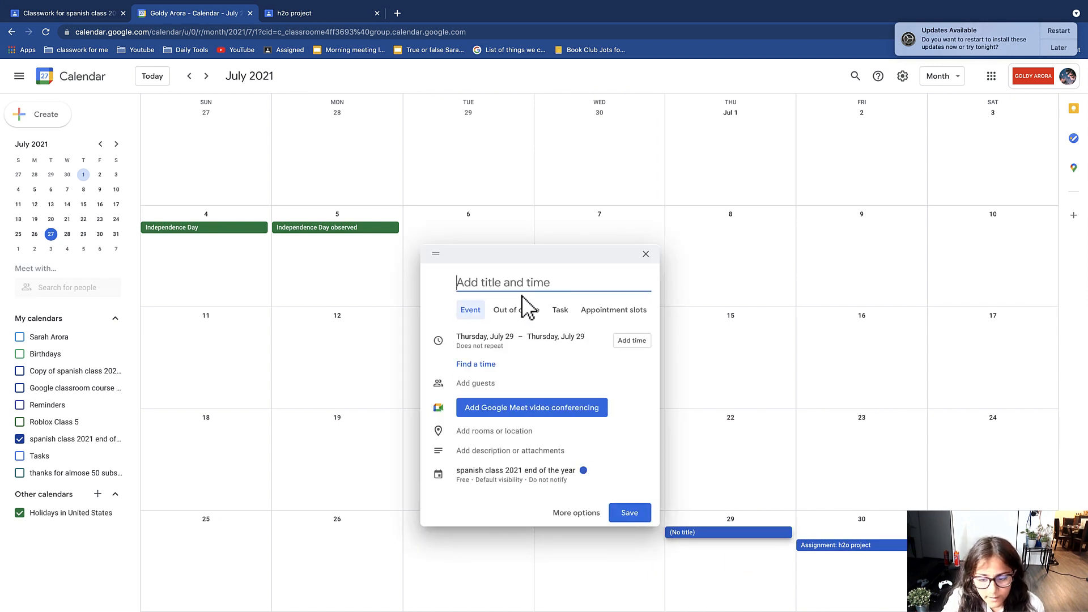
text(H2O project coming up tomorrow)
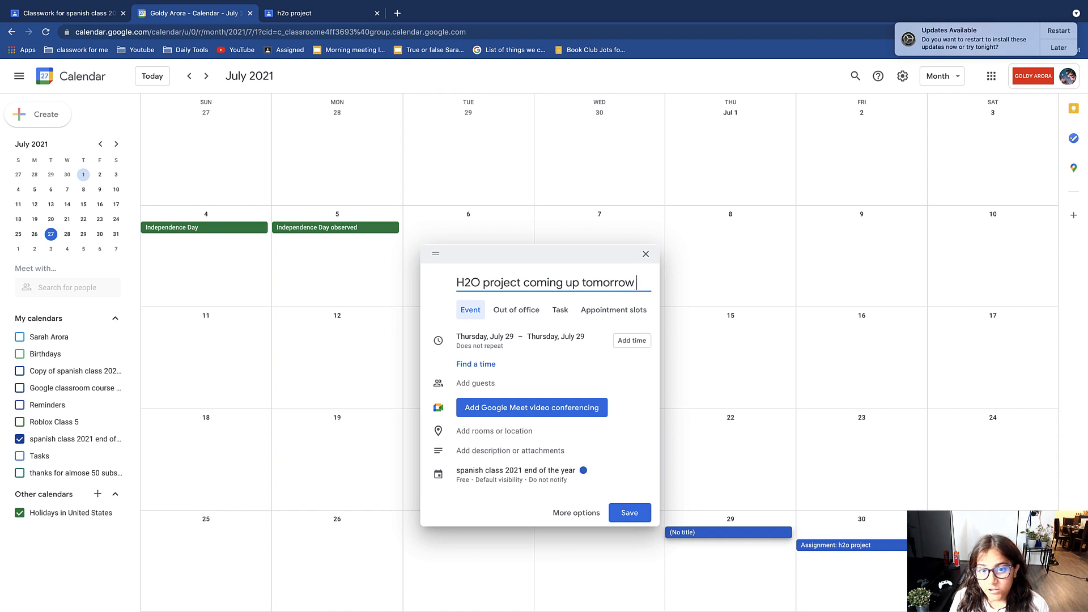
mouse_move(527, 315)
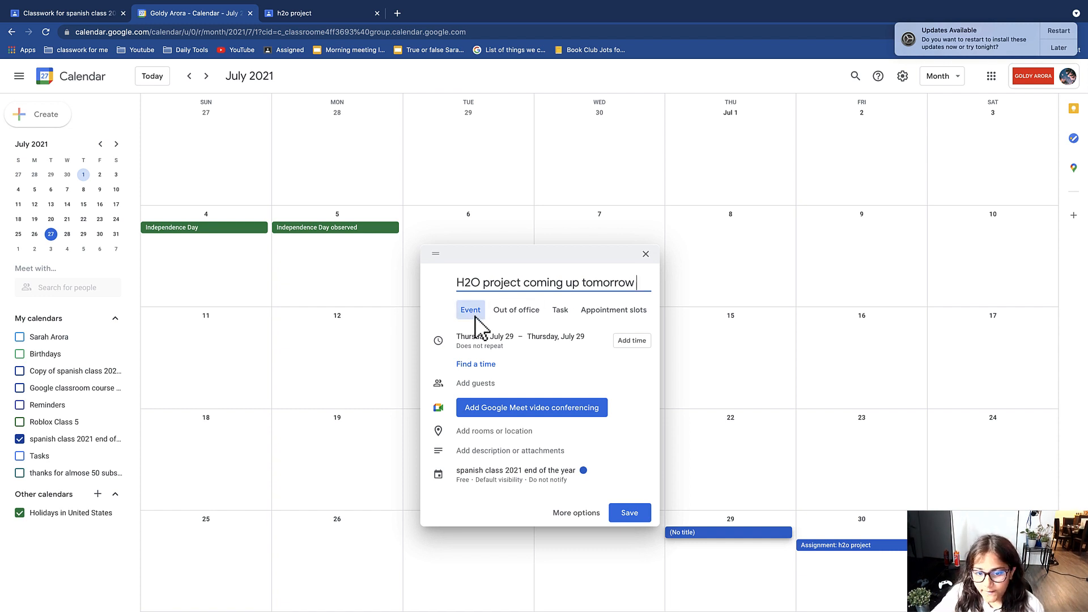
mouse_move(613, 320)
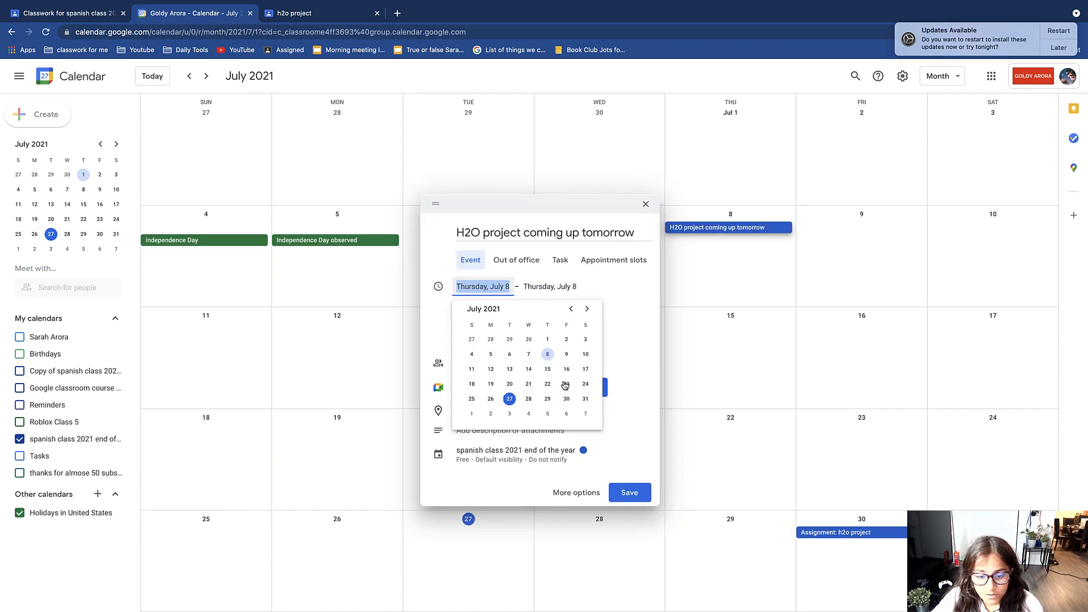
click(548, 383)
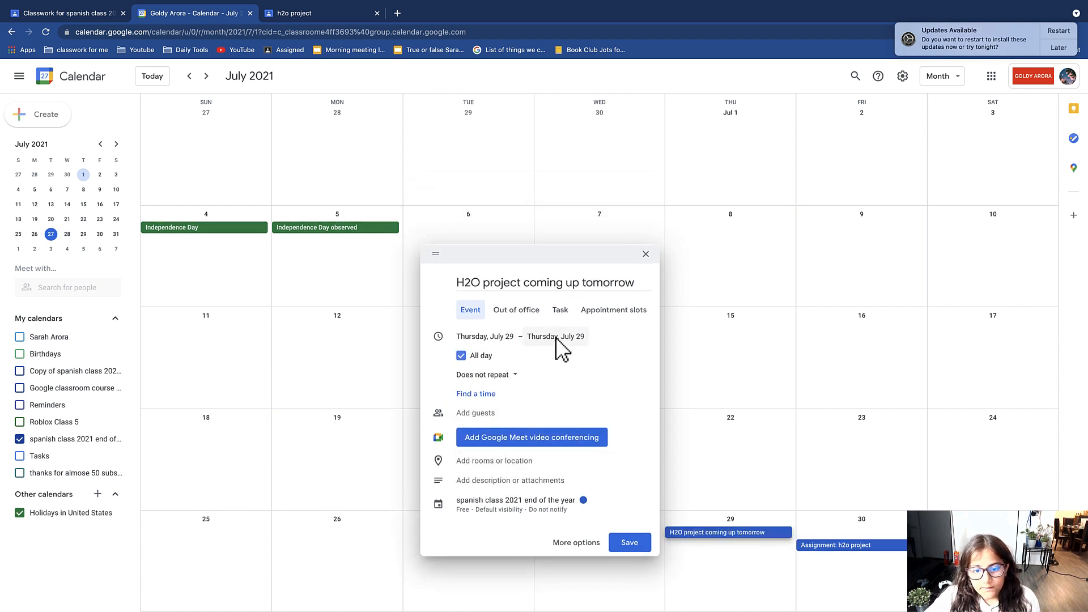
click(556, 336)
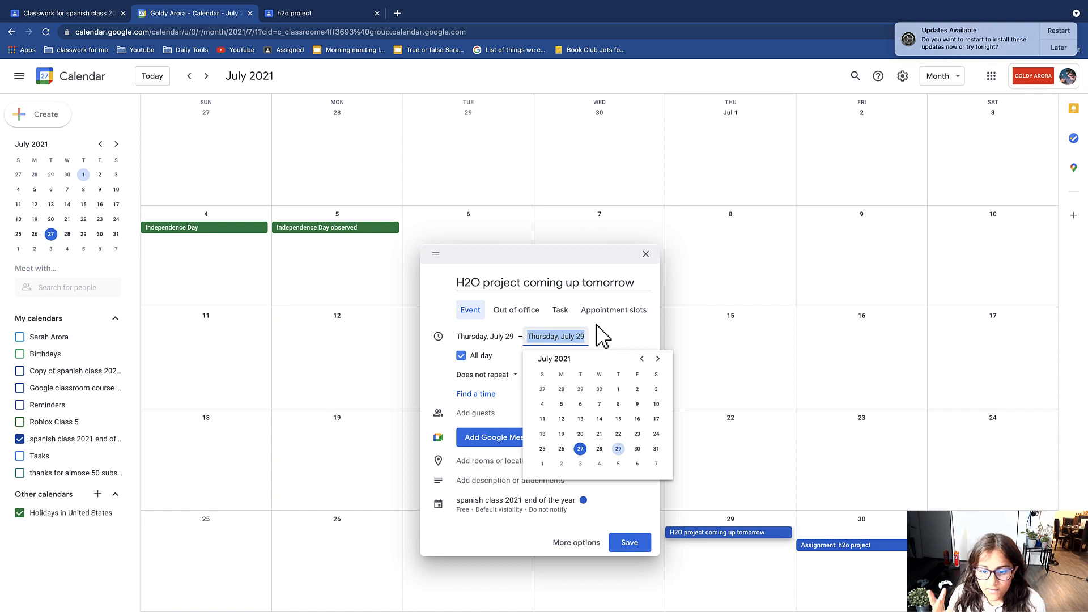
mouse_move(609, 494)
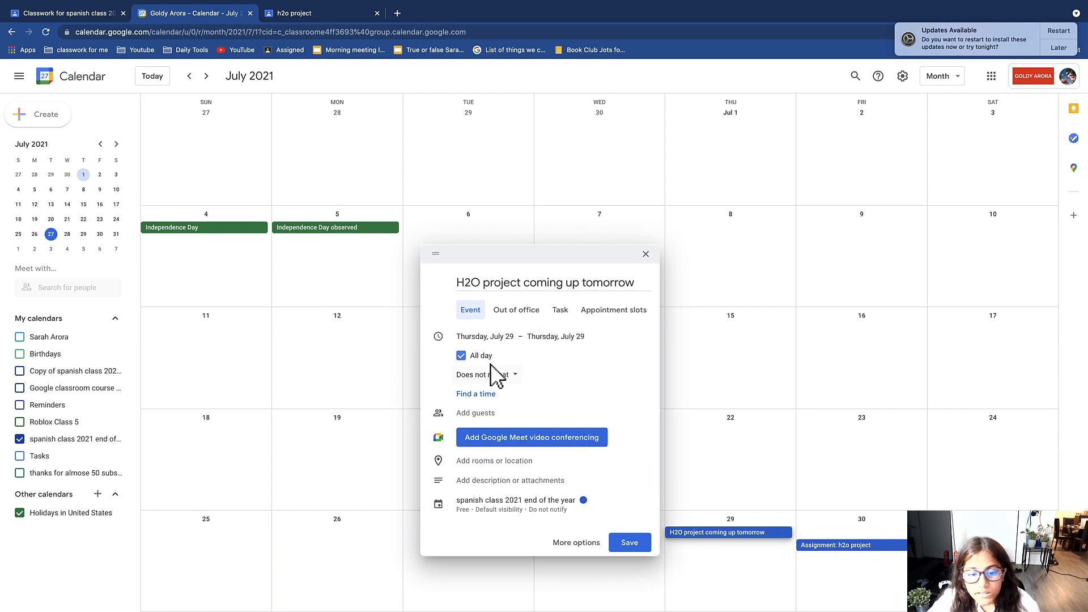
mouse_move(482, 364)
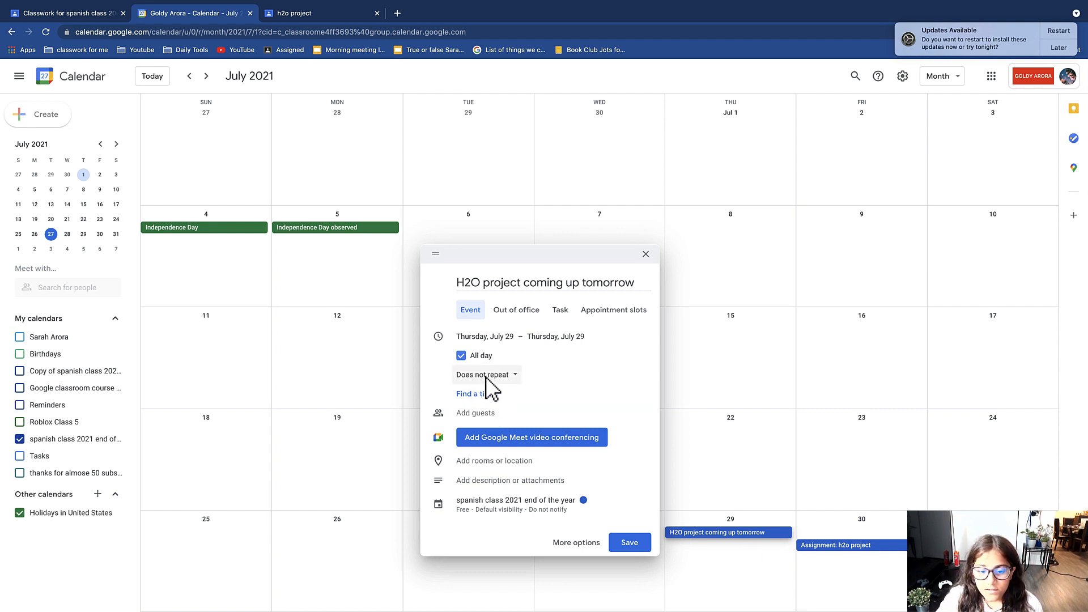
click(486, 374)
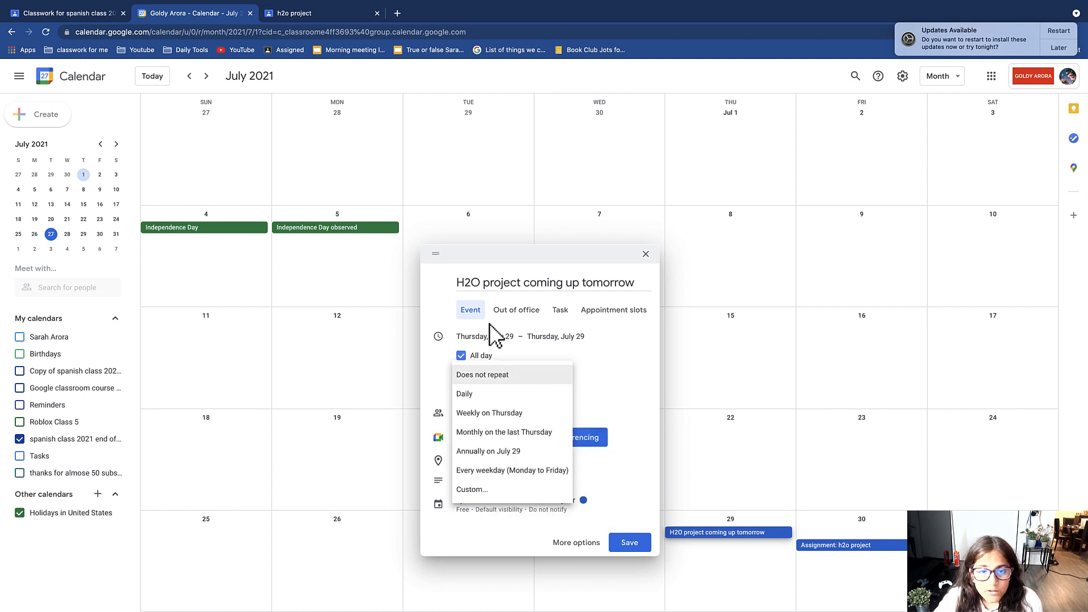
mouse_move(518, 436)
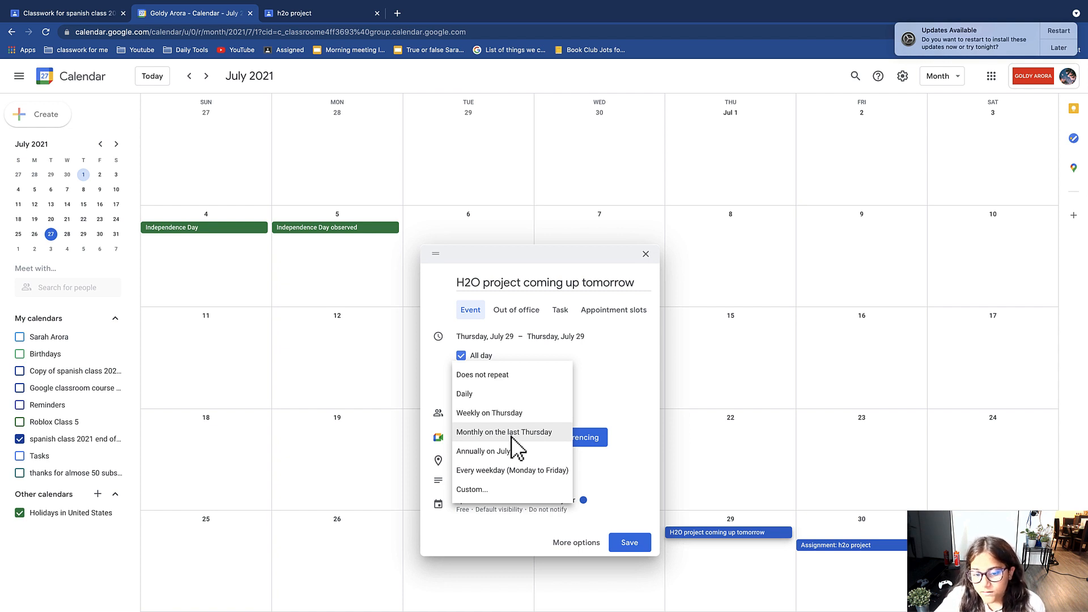
mouse_move(521, 456)
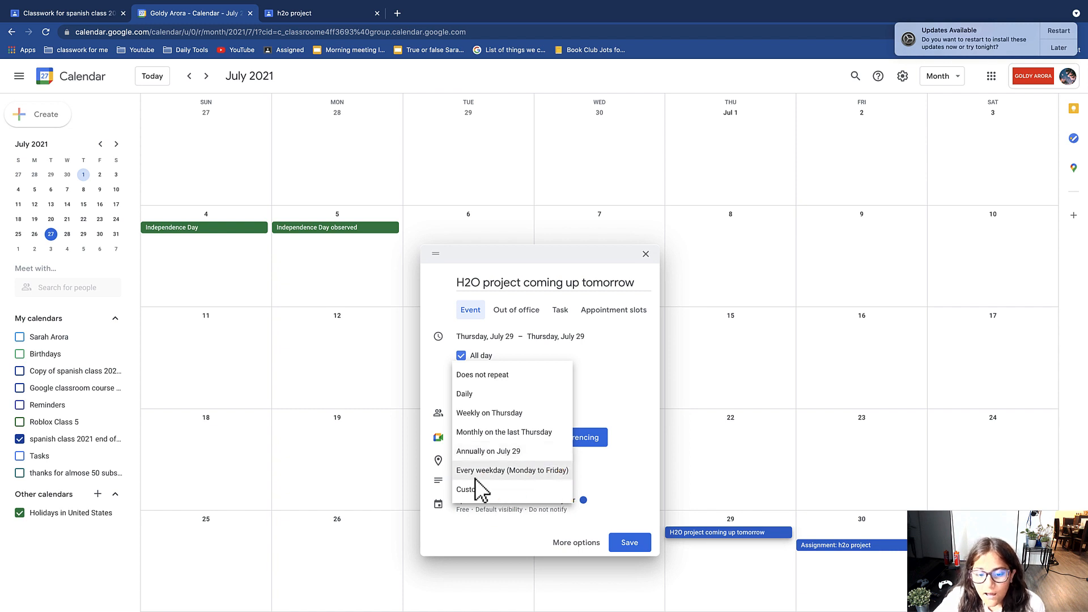
click(467, 489)
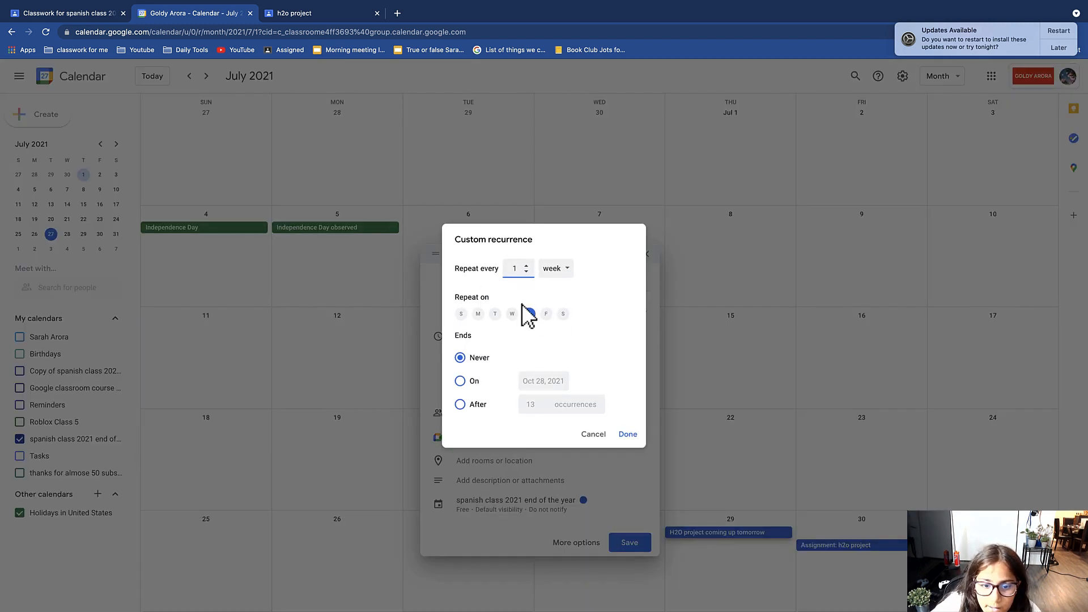
click(529, 313)
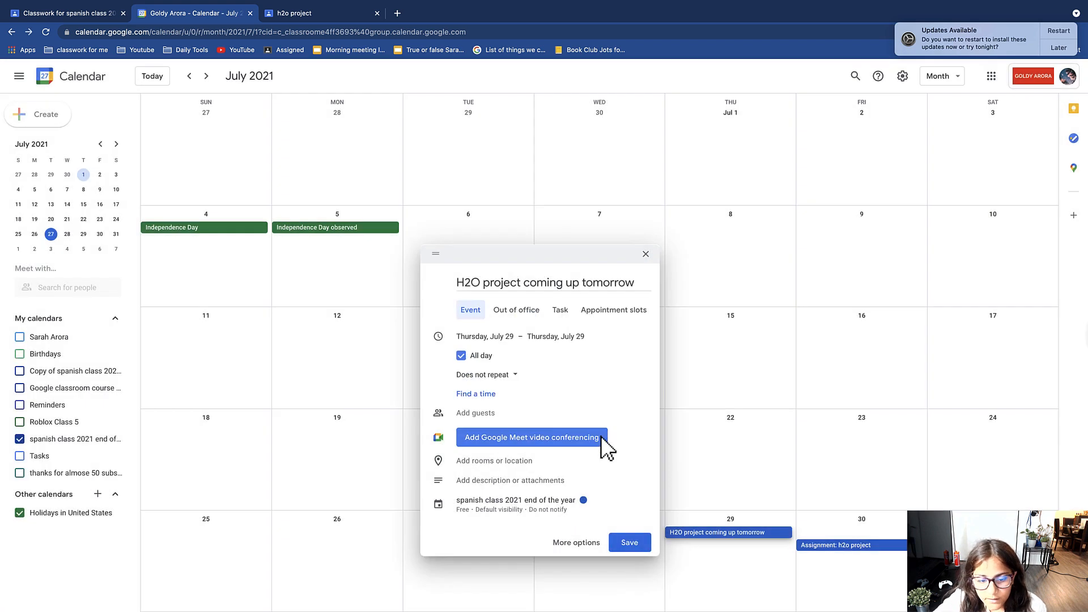
mouse_move(517, 418)
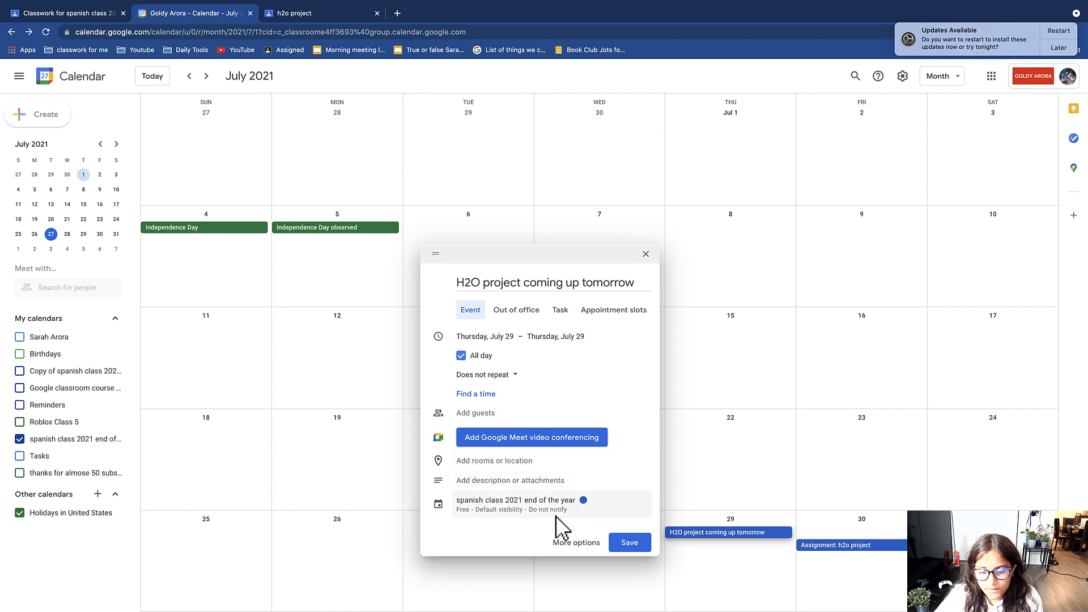
Step: Save the all-day reminder so it shows on July 29
click(629, 542)
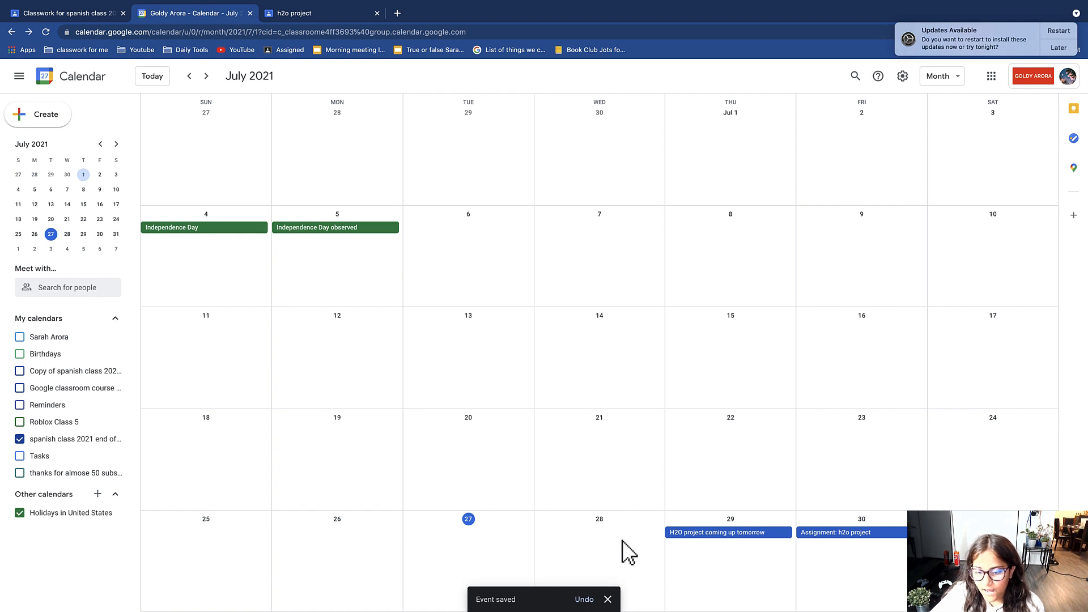
mouse_move(733, 546)
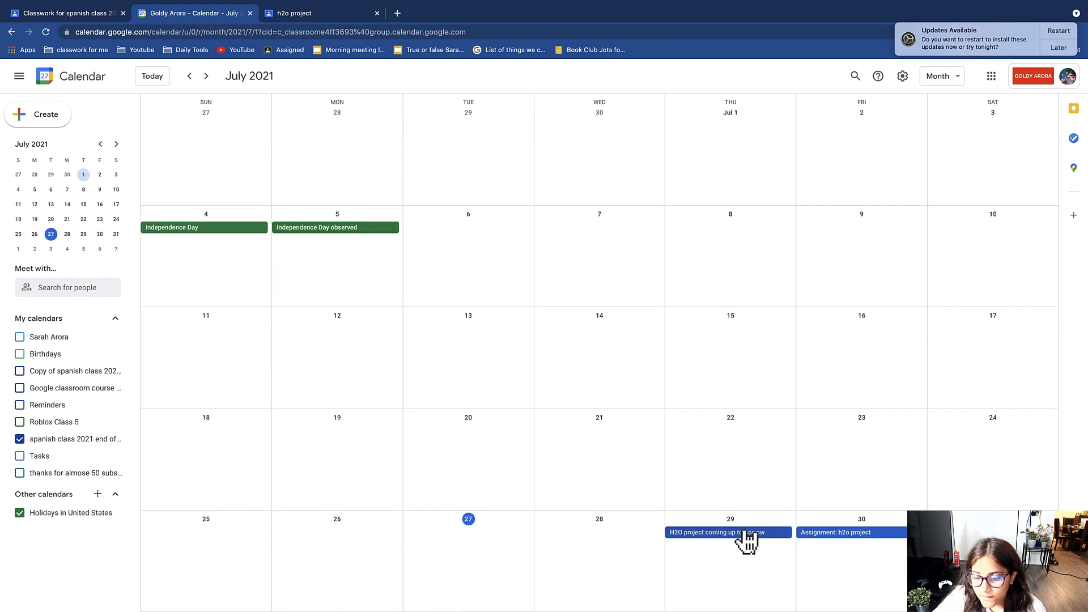
click(728, 533)
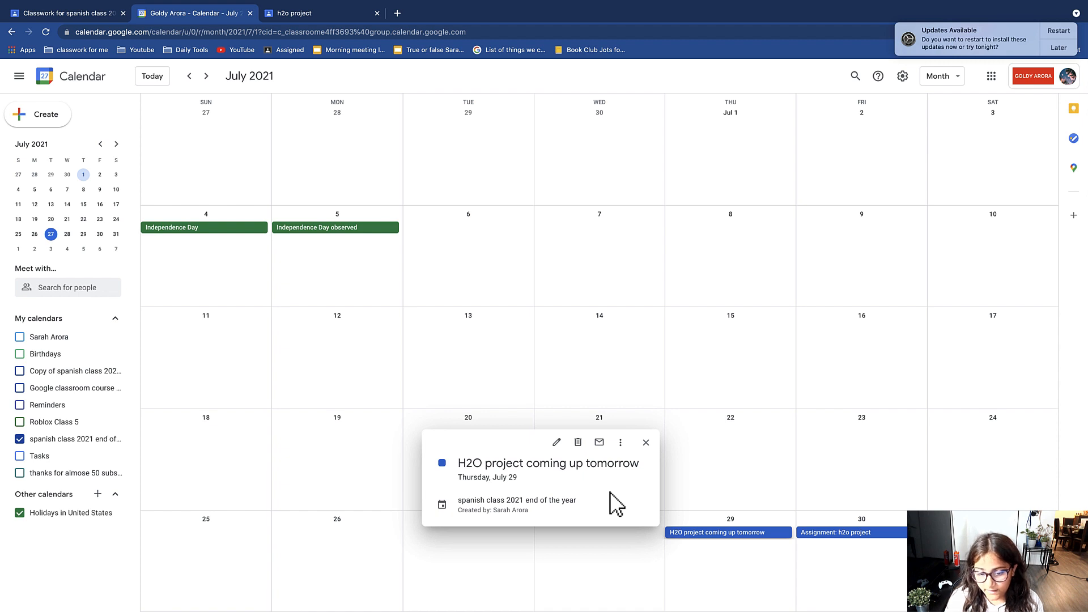
mouse_move(479, 526)
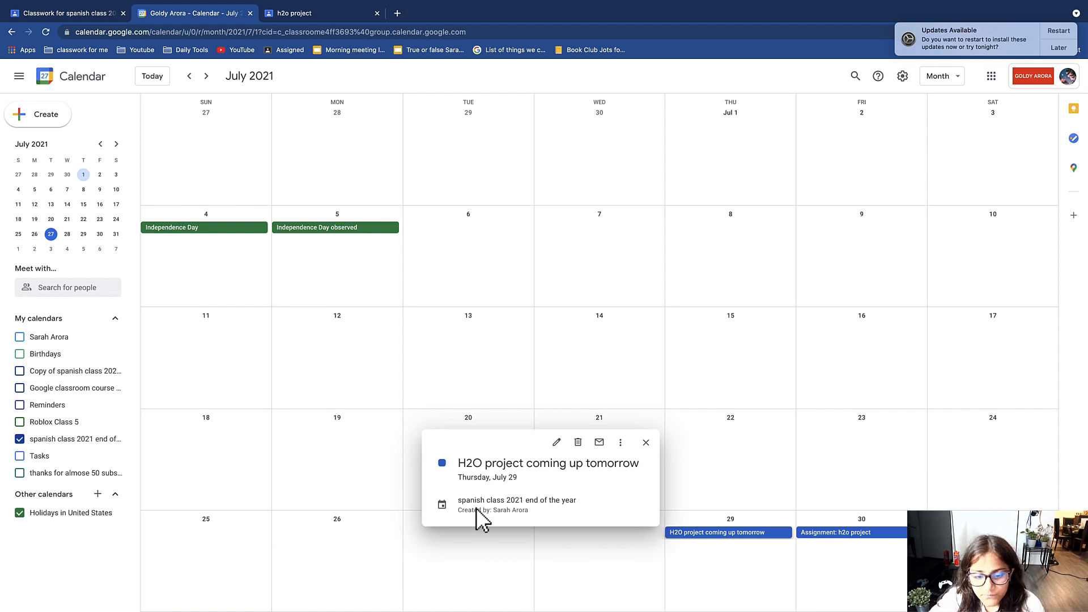
mouse_move(536, 528)
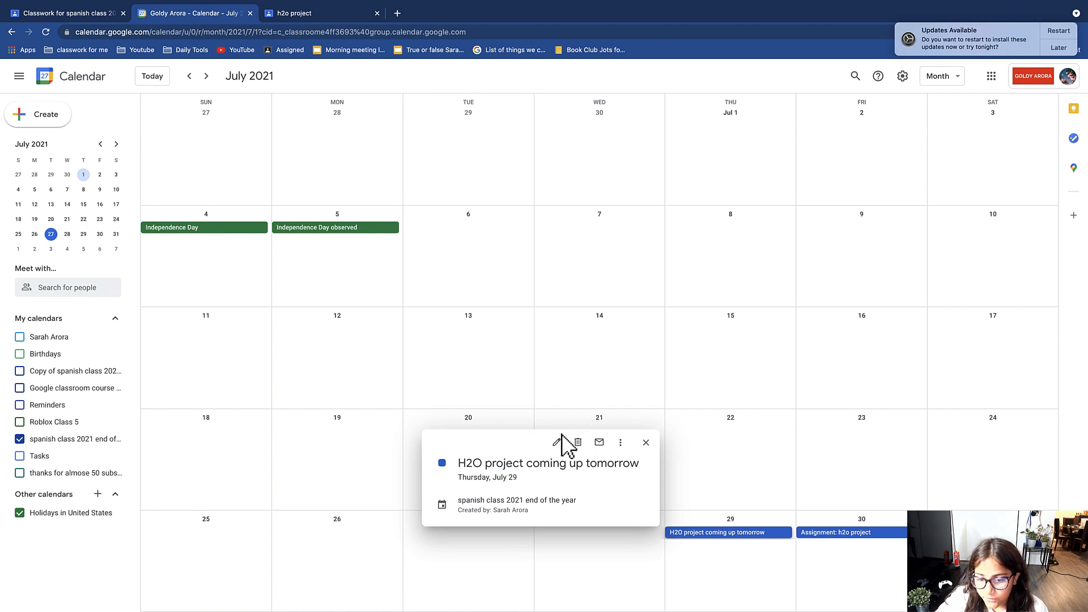
mouse_move(577, 442)
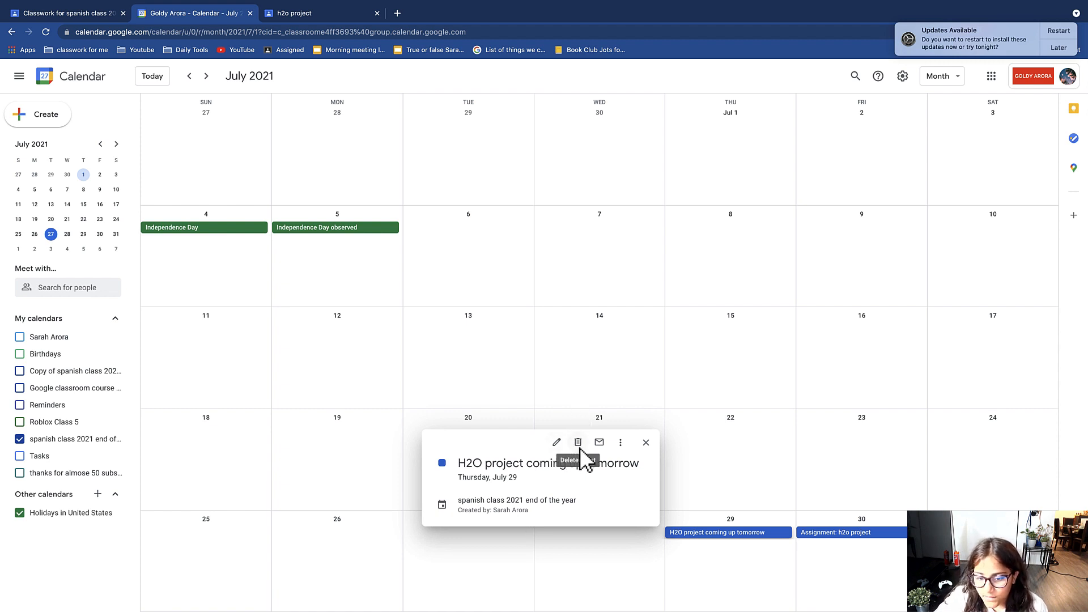
mouse_move(620, 458)
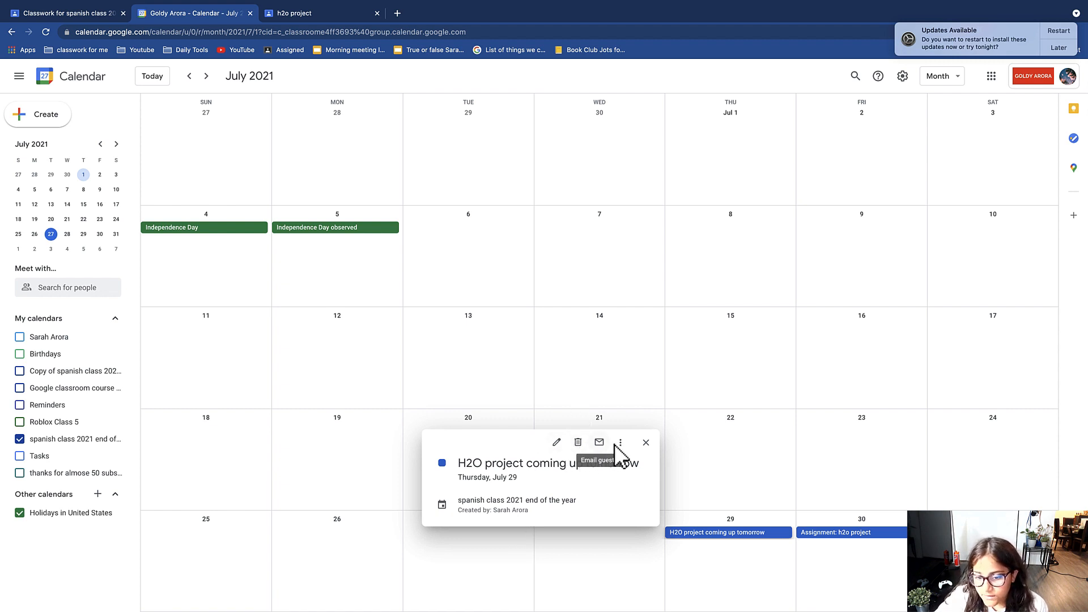
mouse_move(646, 470)
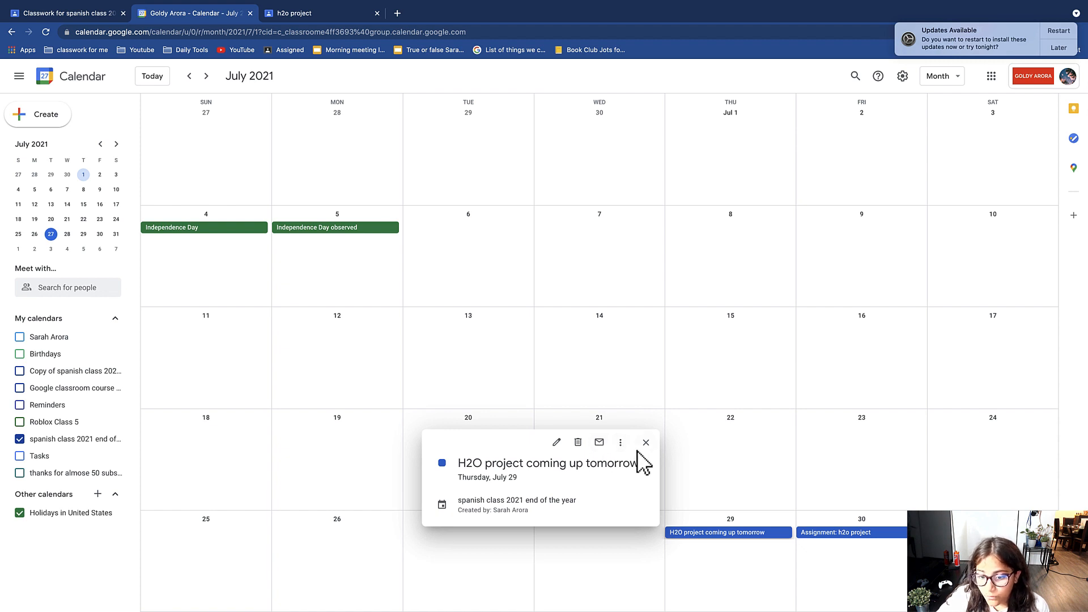
click(620, 442)
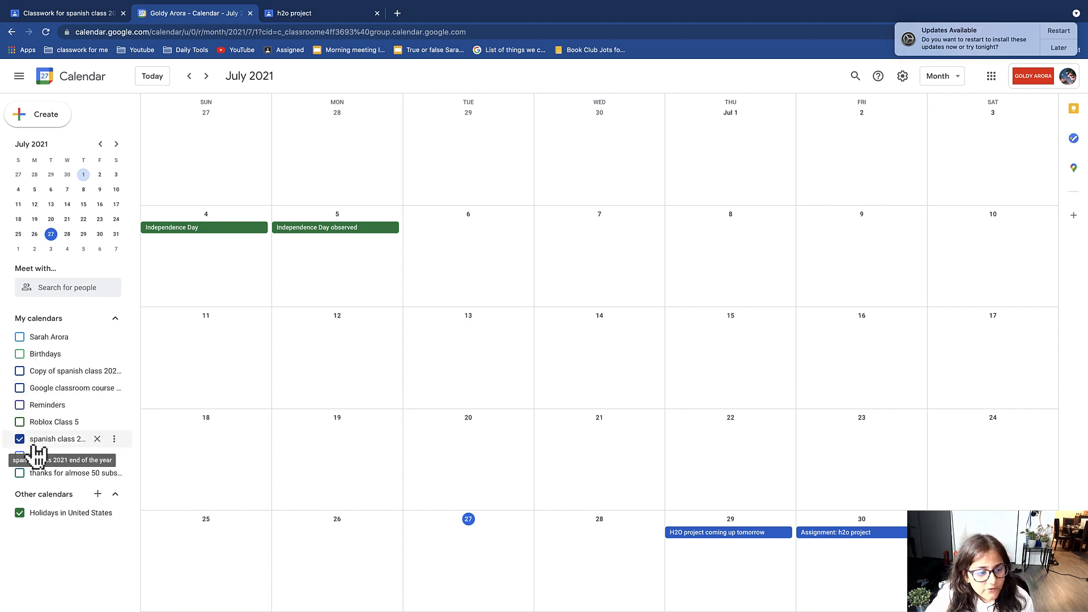
click(19, 439)
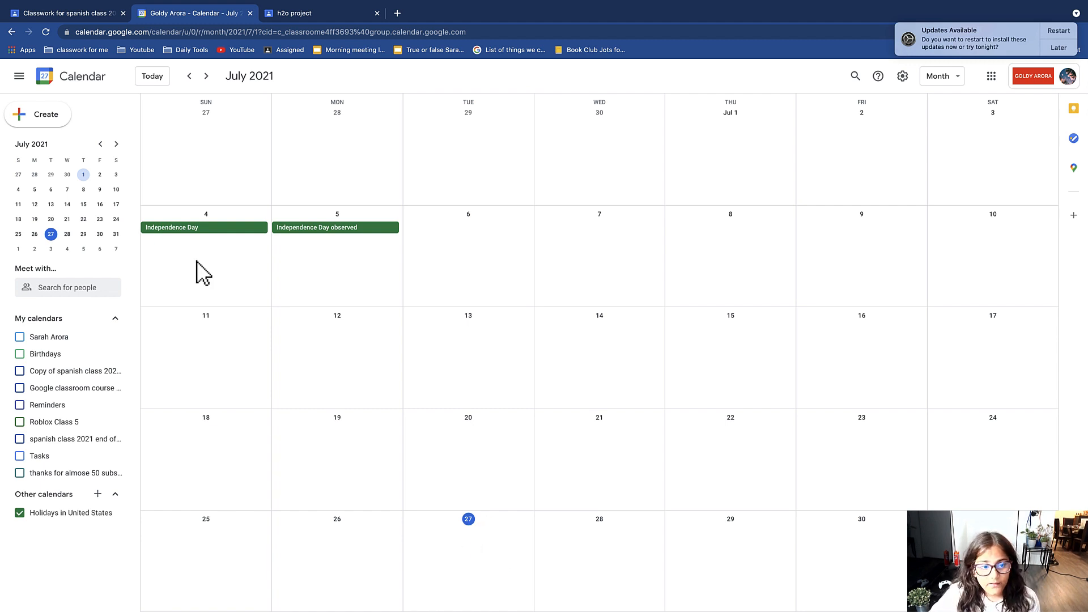
mouse_move(292, 278)
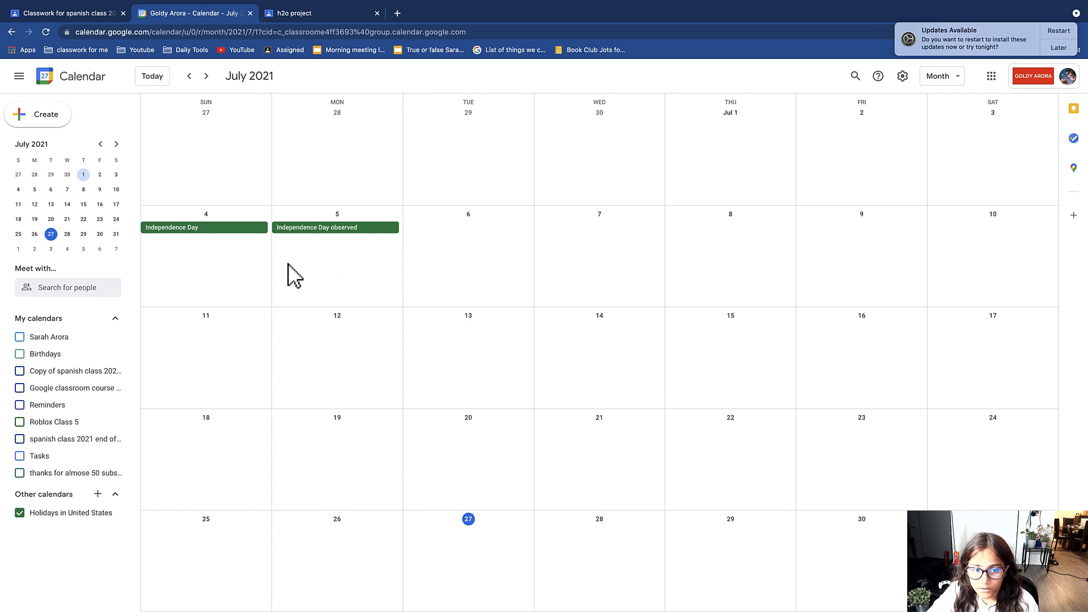
mouse_move(40, 452)
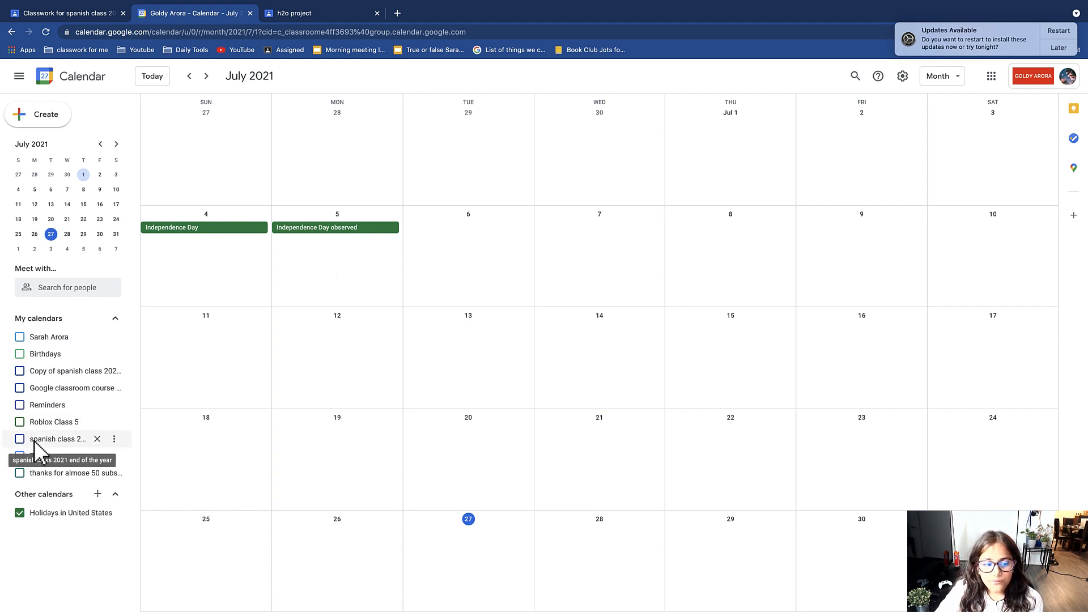
click(19, 439)
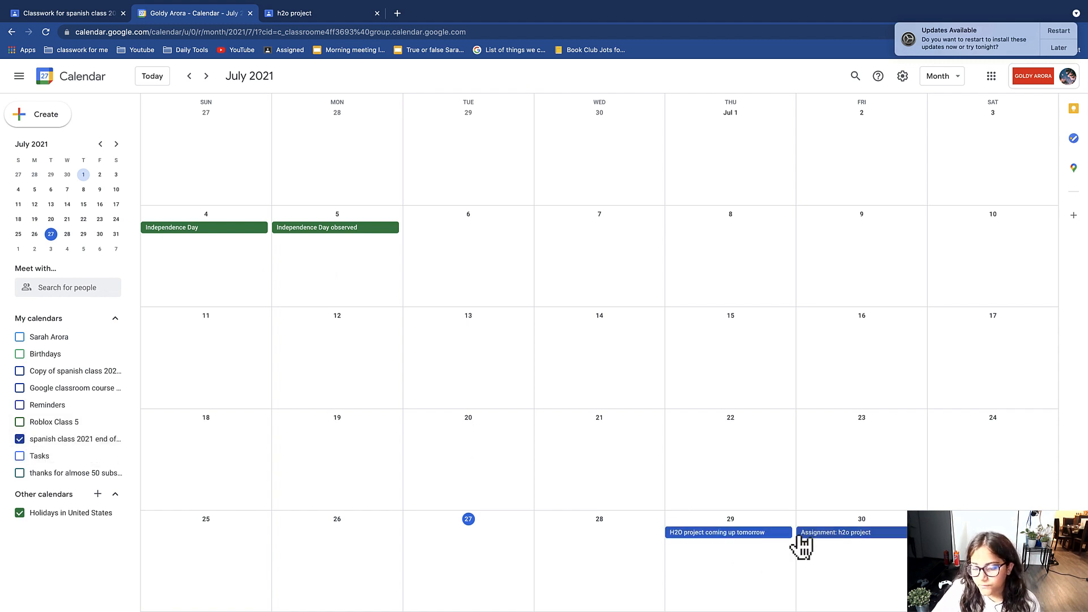